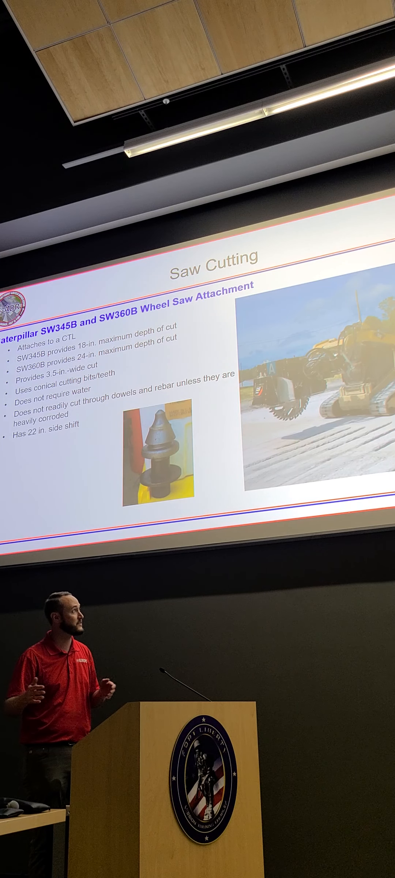
pyautogui.press('right')
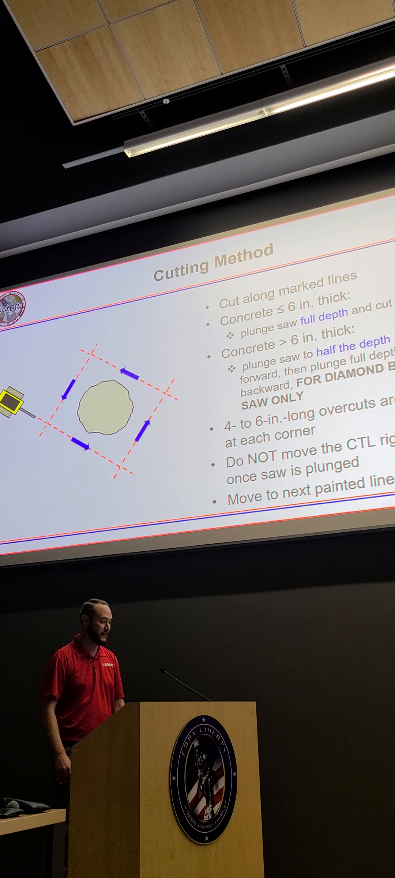